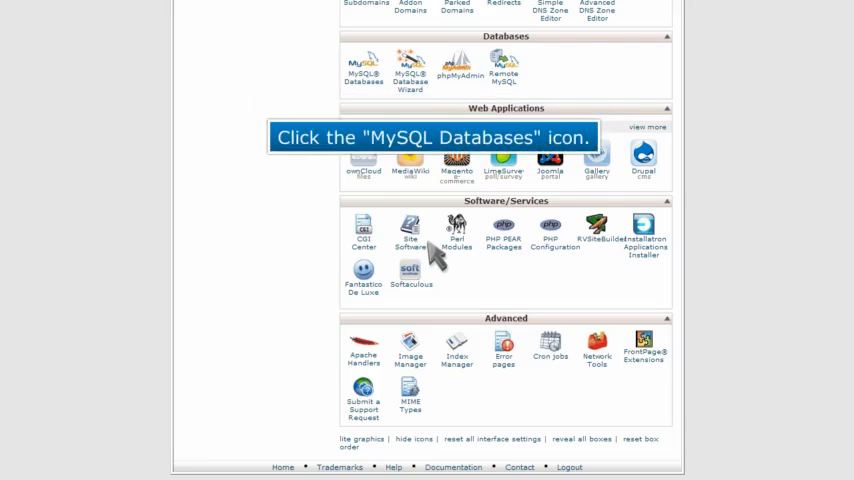
Go to the MySQL Databases page listing mybiz123_mydb and its users.
click(364, 68)
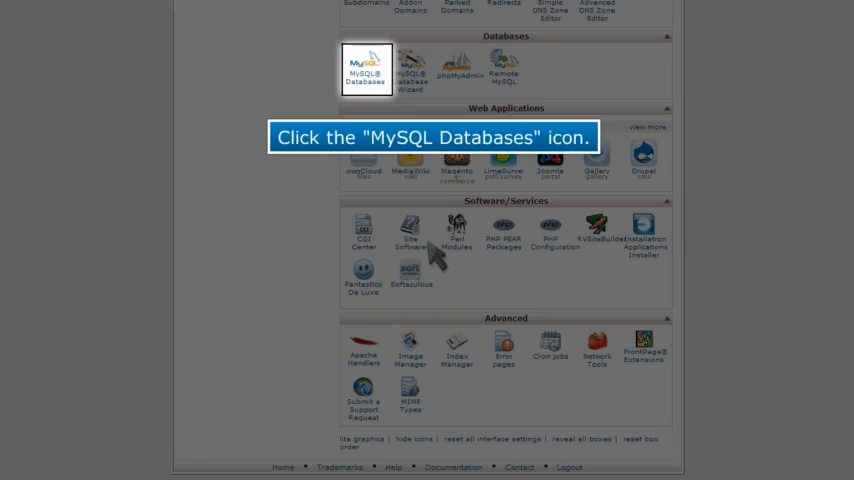
click(366, 68)
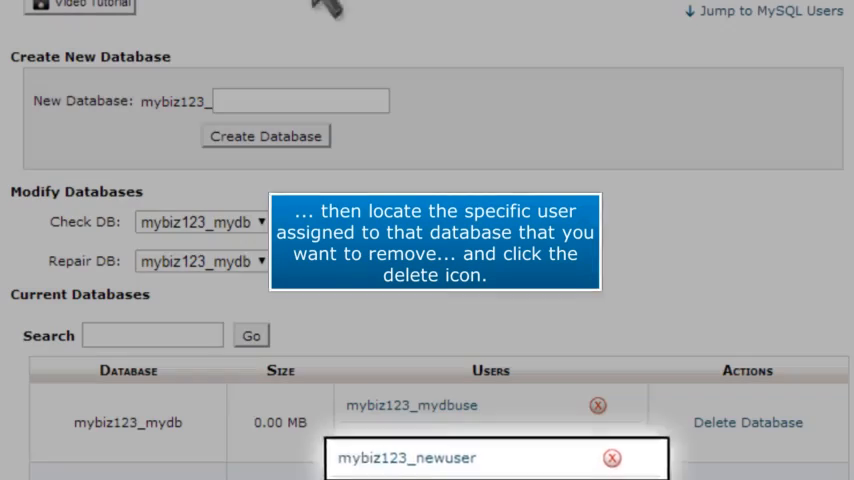
Request removal of mybiz123_newuser from the mybiz123_mydb row under Current Databases.
click(612, 458)
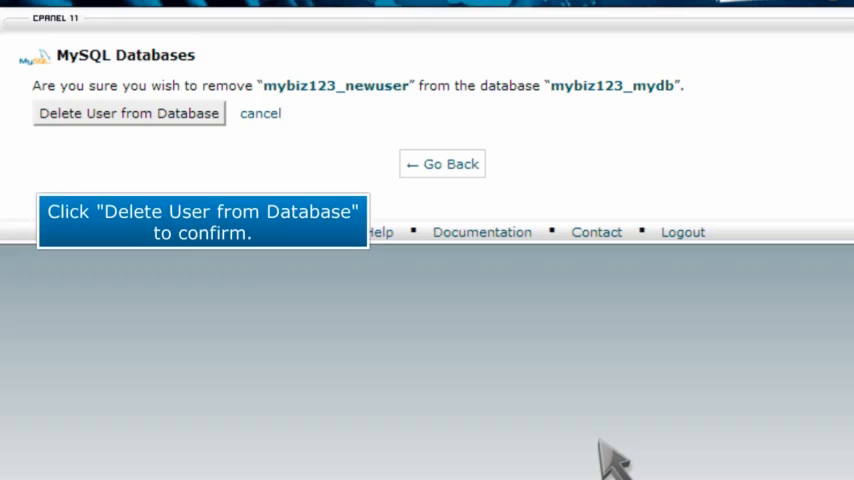
Confirm 'Delete User from Database' so mybiz123_newuser is removed from mybiz123_mydb.
click(128, 112)
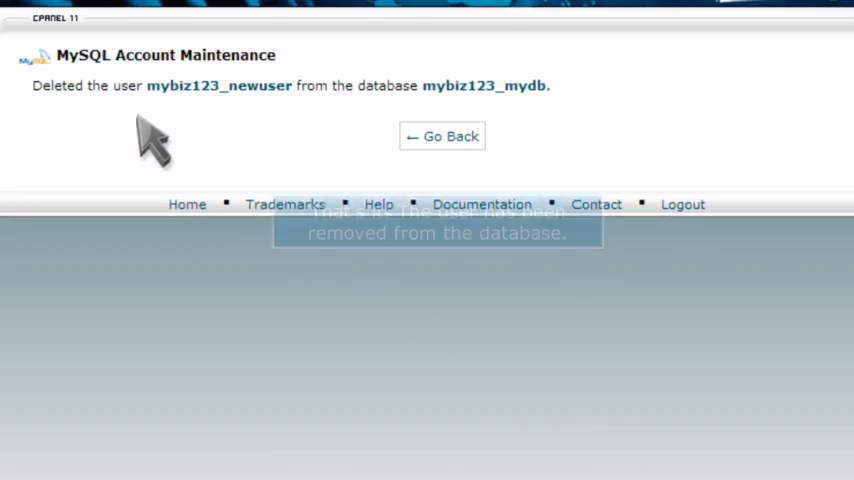